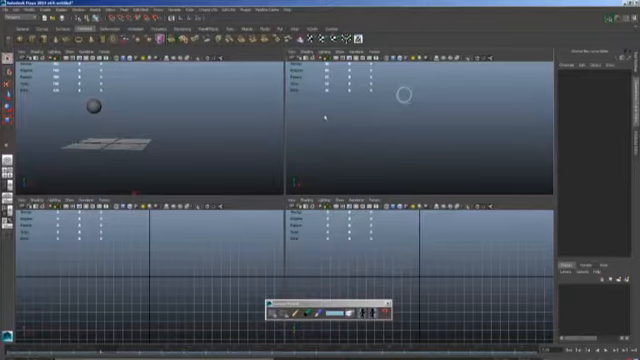
Select the sphere in the top-left viewport and bring up the command menu for it
left_click(94, 104)
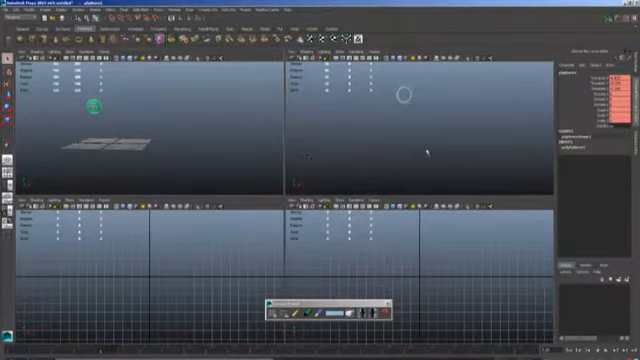
left_click(332, 52)
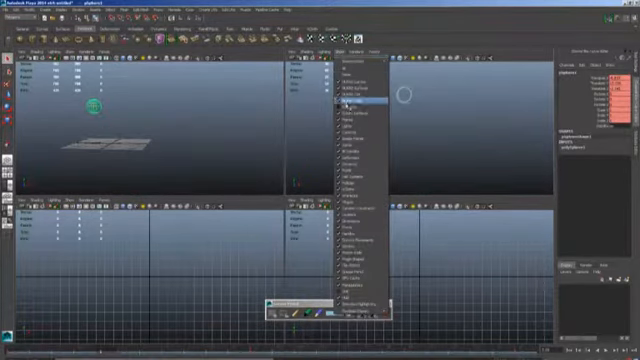